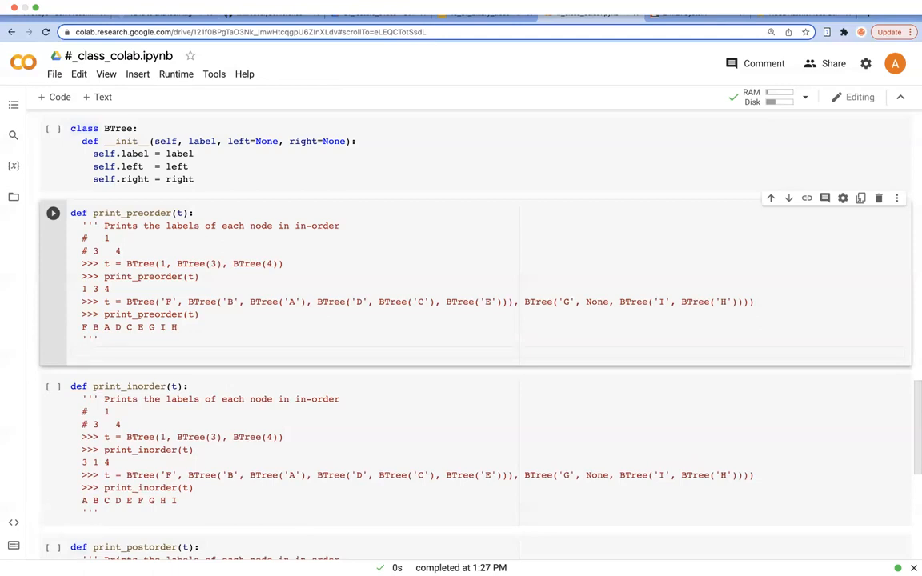
Give print_preorder an if t: body printing t.label, then recursing on t.left and t.right
type("if t")
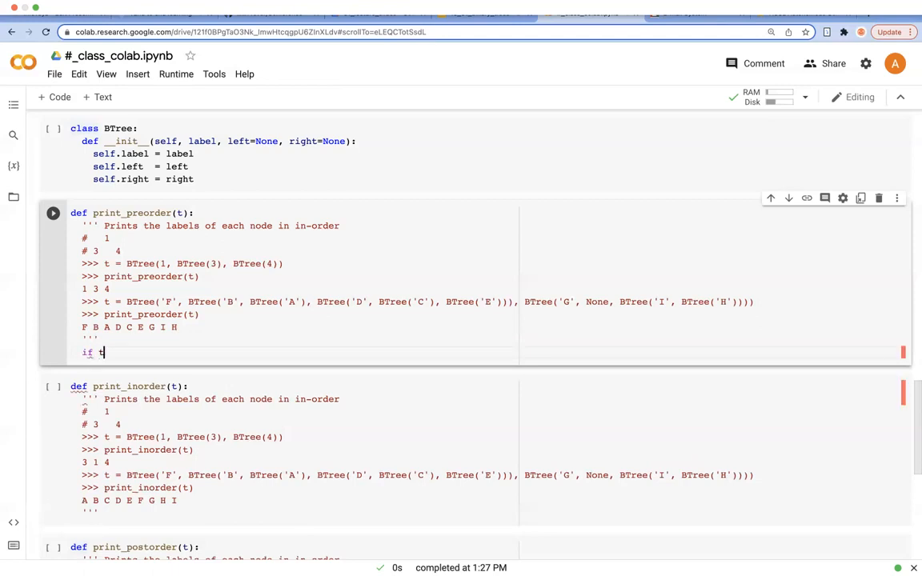
type(":")
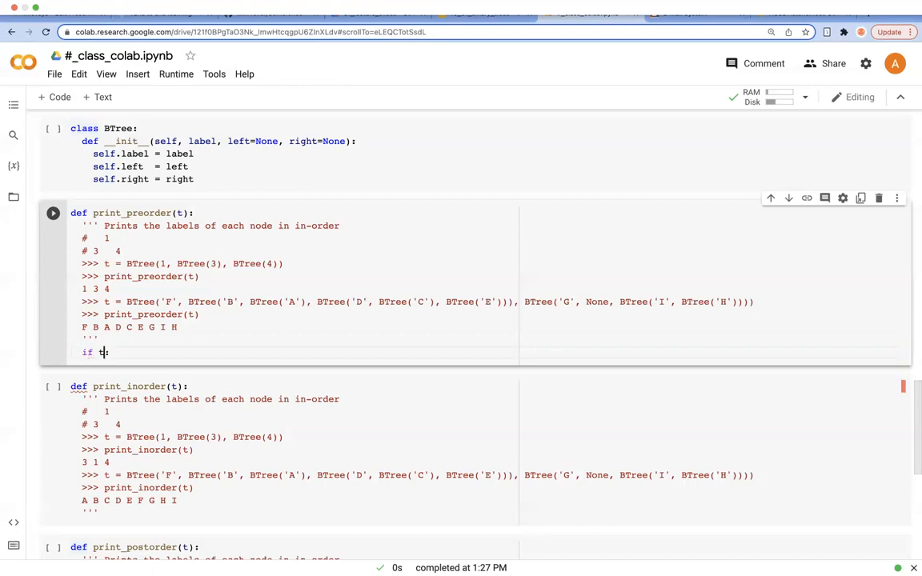
type(":")
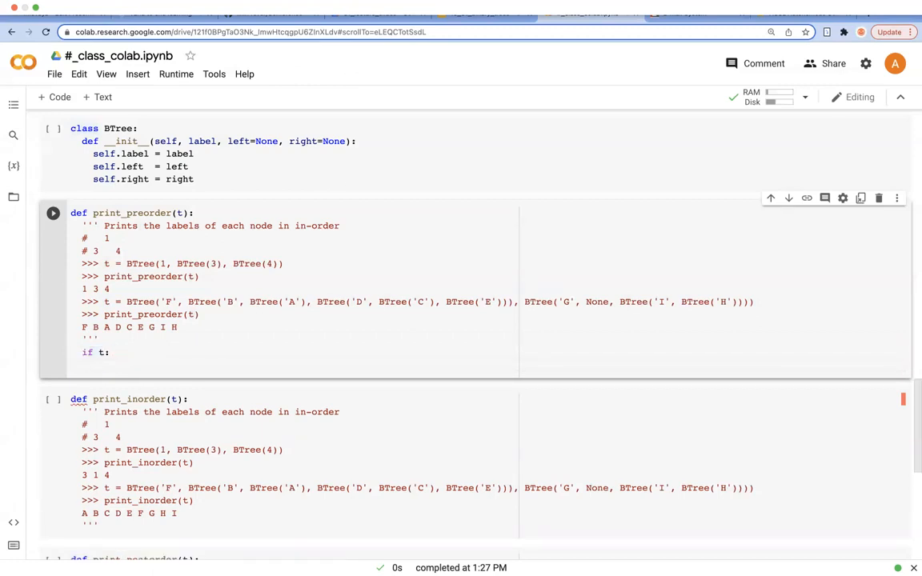
type("pinrt()")
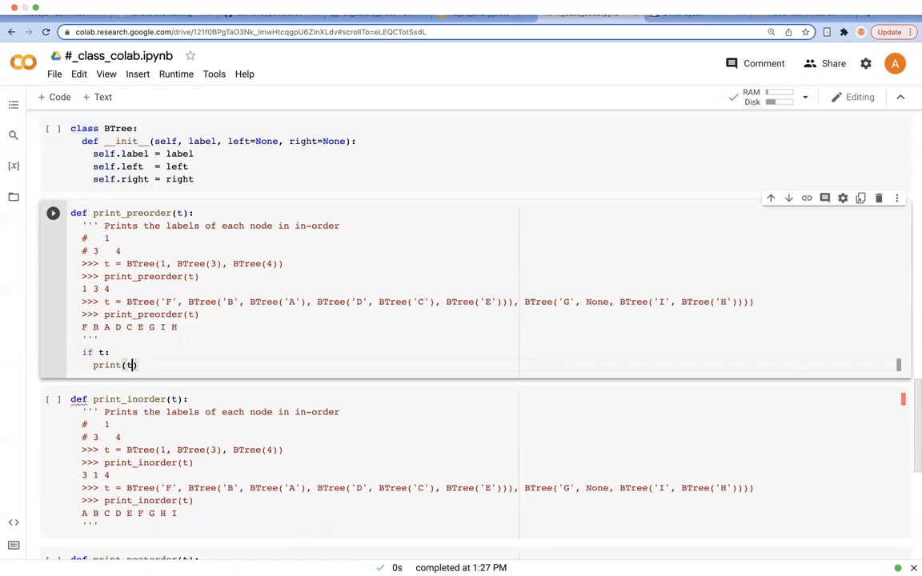
type(".label, end=\"")
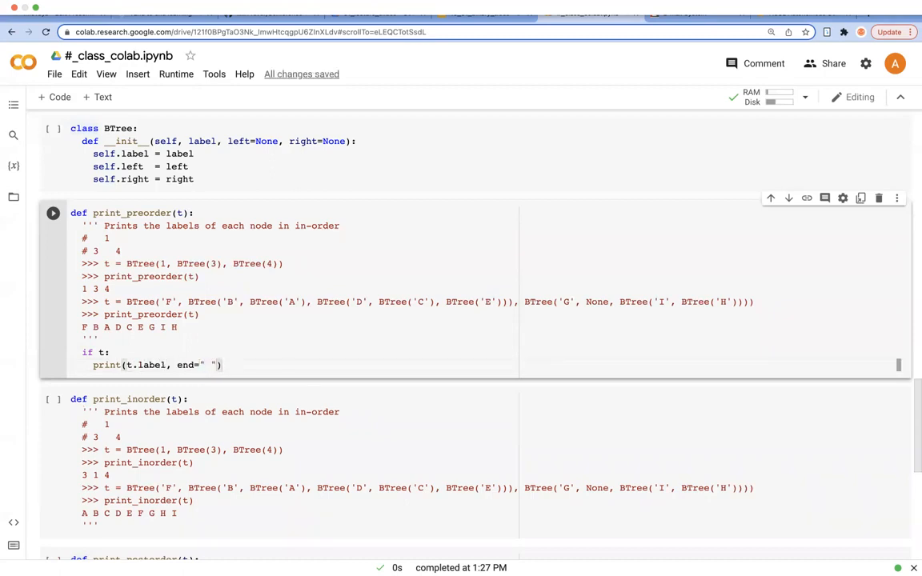
type("print_")
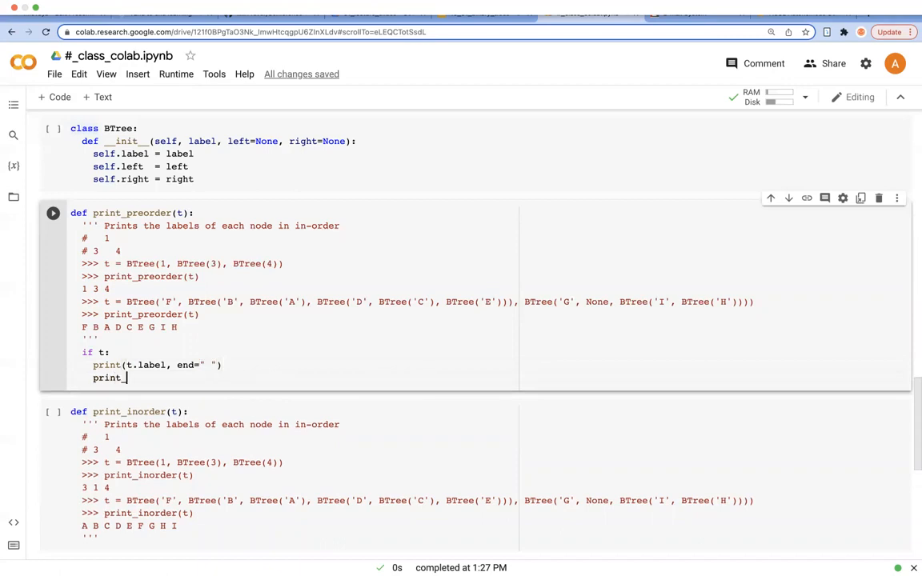
type("preorder")
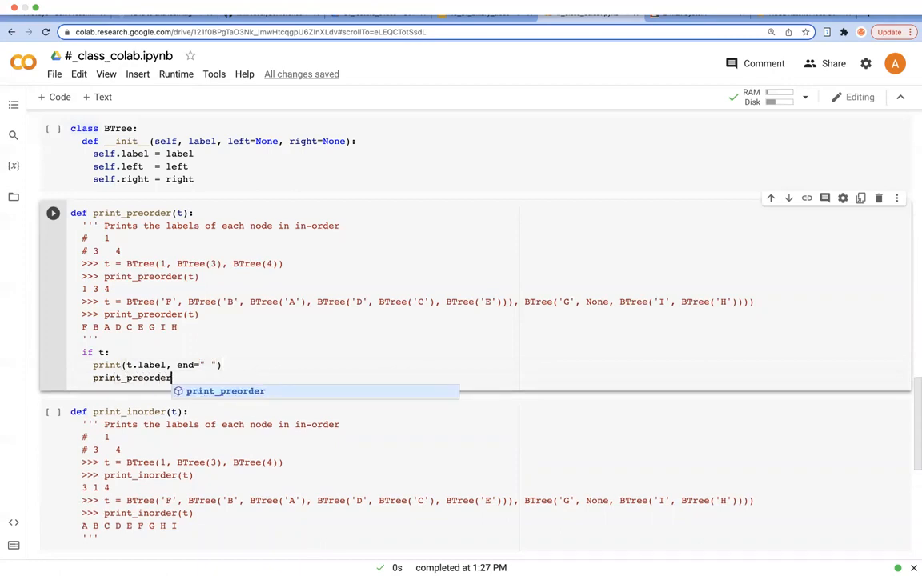
type("(t.left)")
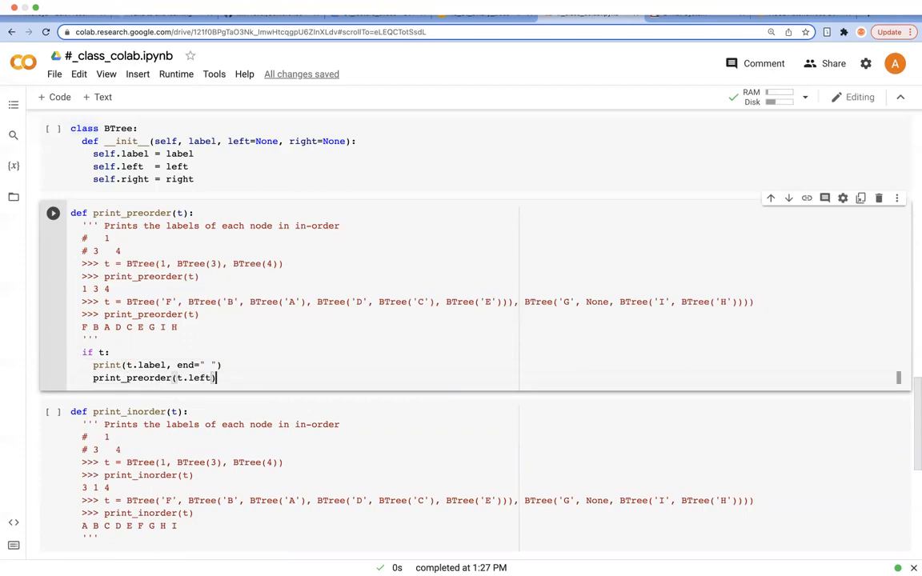
type("print_preorder(t.left)")
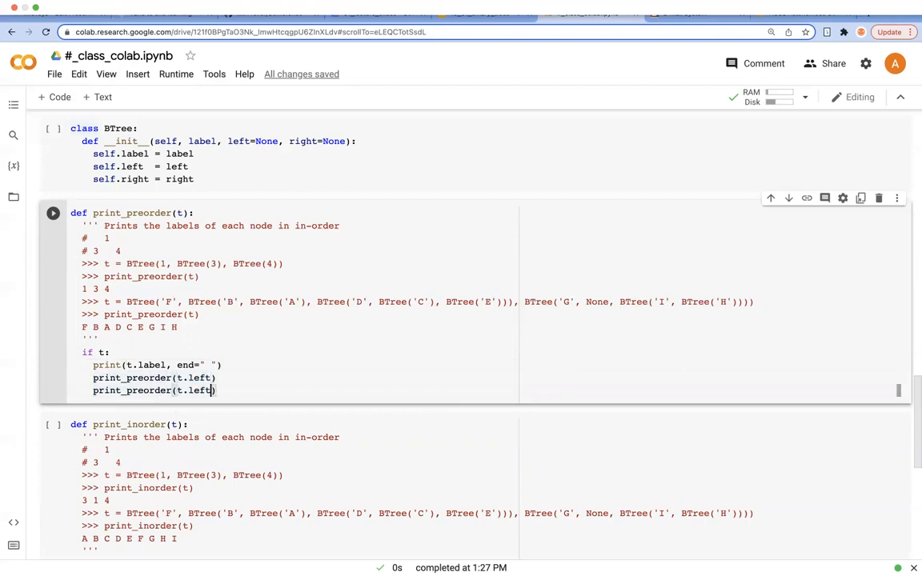
type("right")
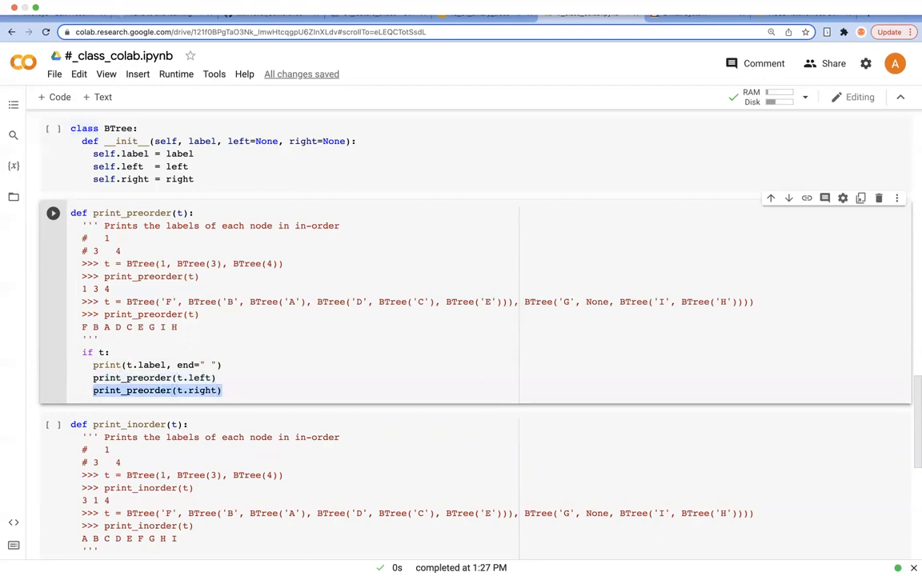
left_click_drag(82, 353, 221, 391)
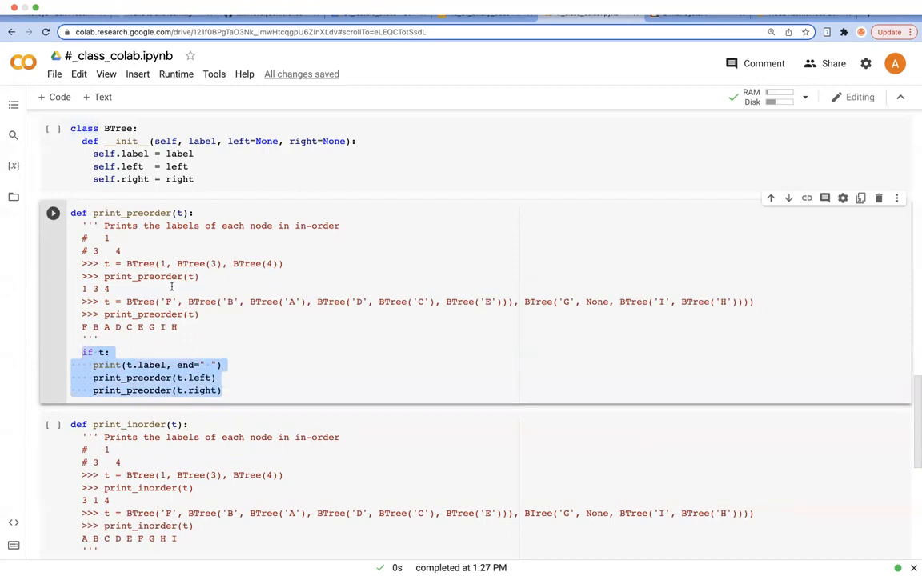
Reorder print_inorder to recurse left, print the label, recurse right, and paste into print_postorder
scroll("down", 3)
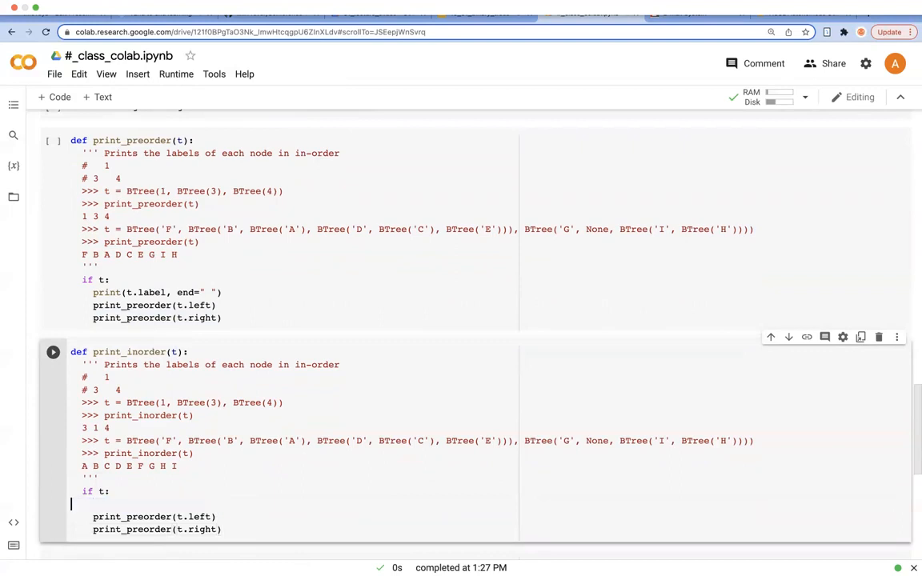
type("print(t.label, end=\" \")")
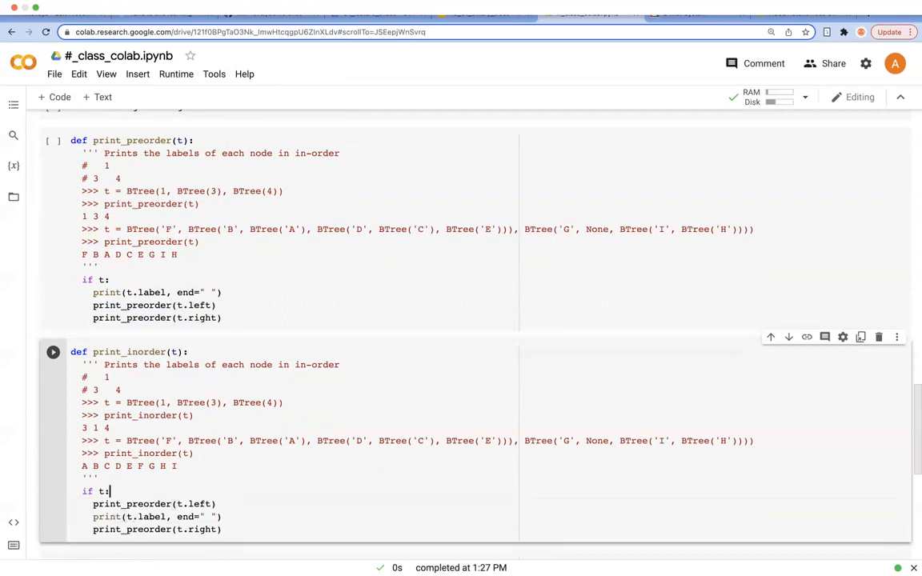
double_click(128, 351)
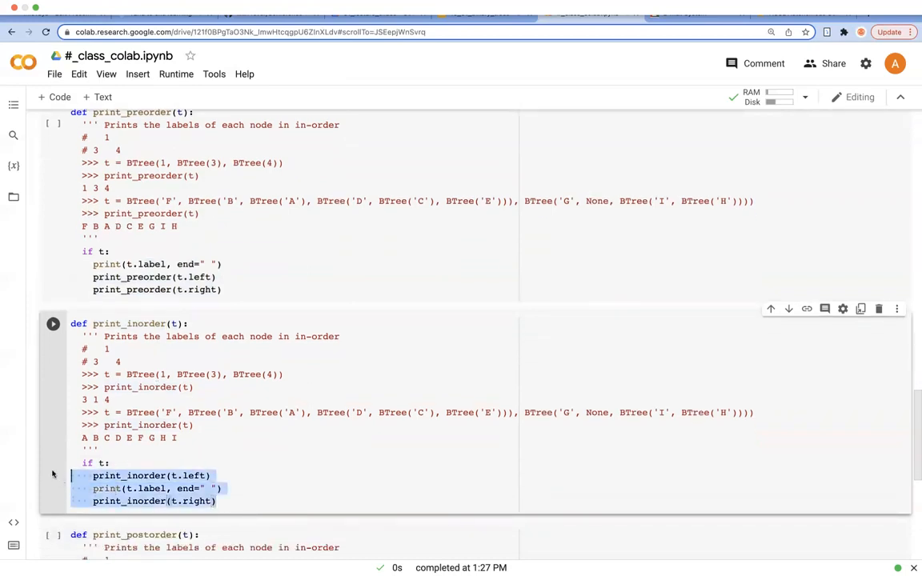
scroll("down", 3)
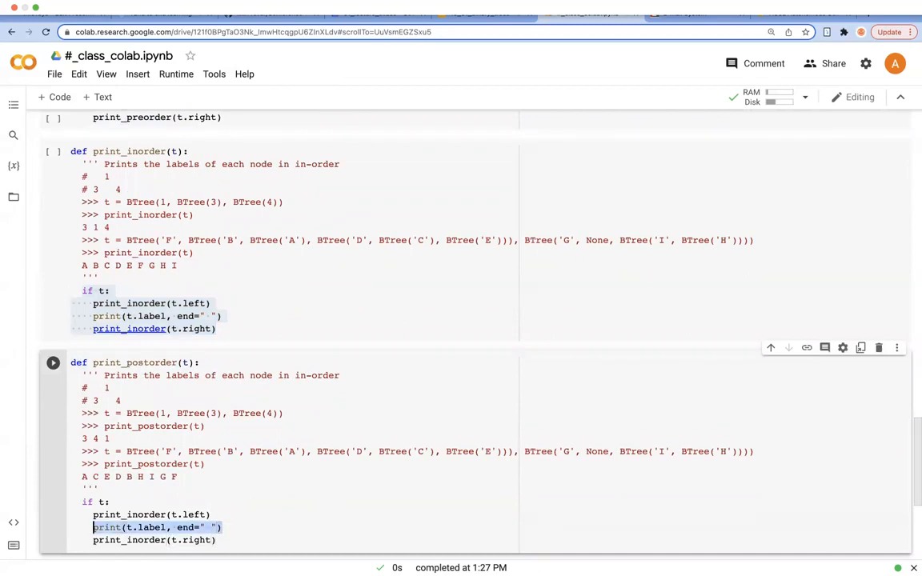
Move print_postorder's label print after both recursive calls, then add a text cell below
key("Backspace")
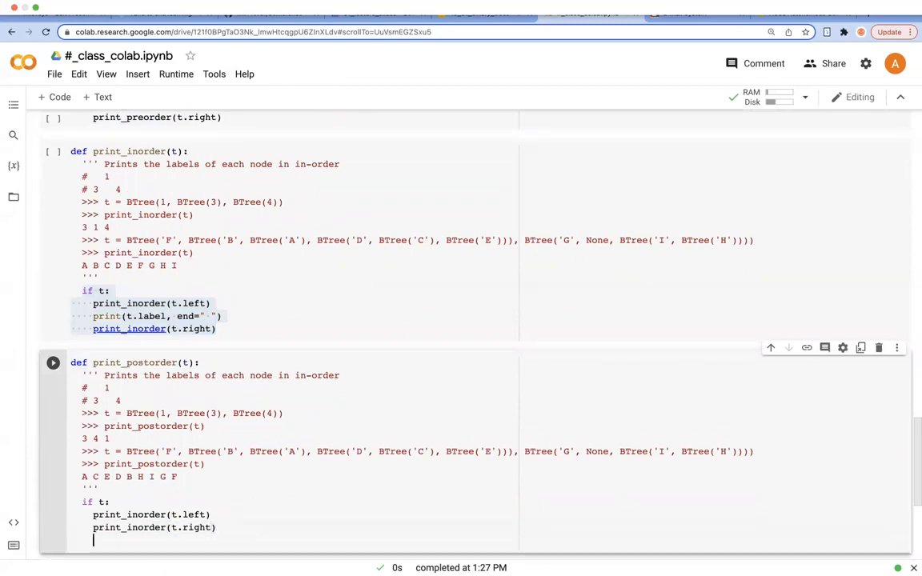
type("print(t.label, end=\" \")")
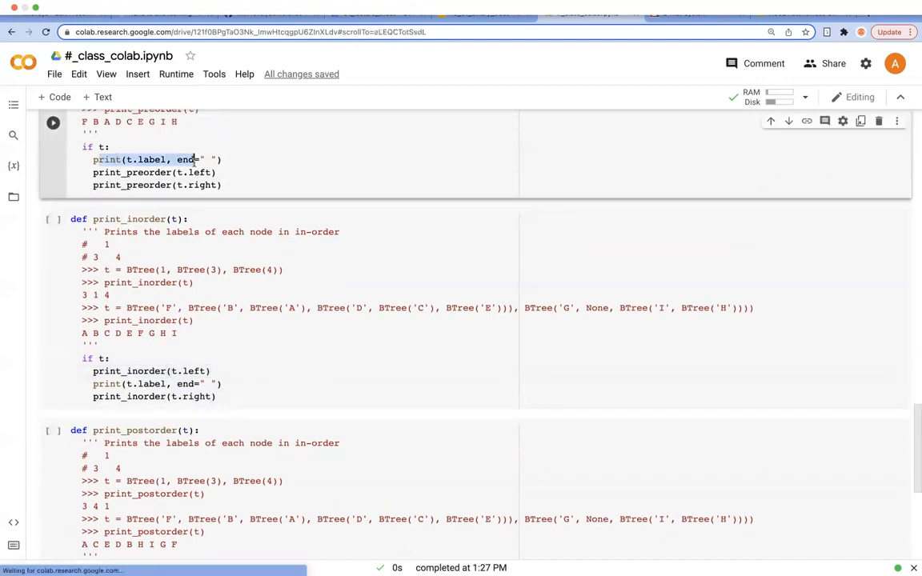
left_click(171, 185)
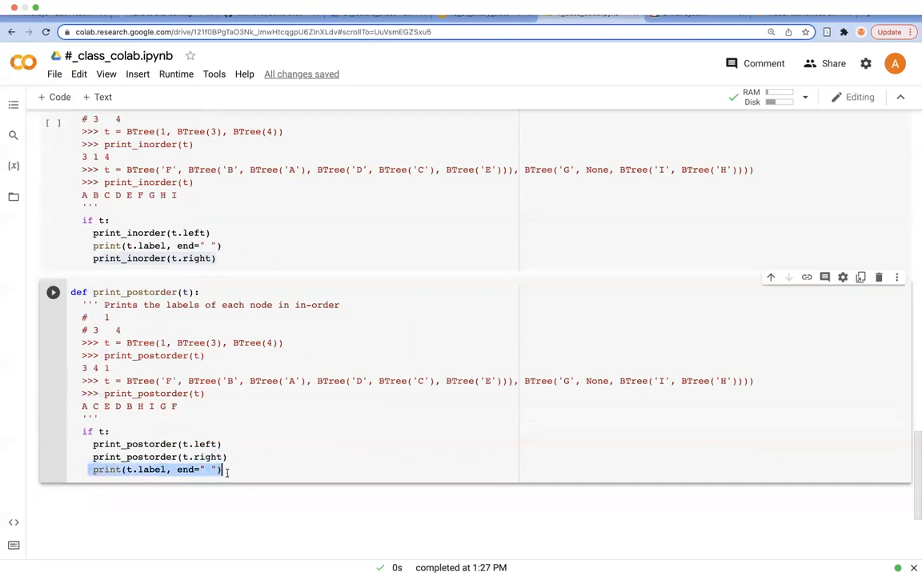
left_click(222, 471)
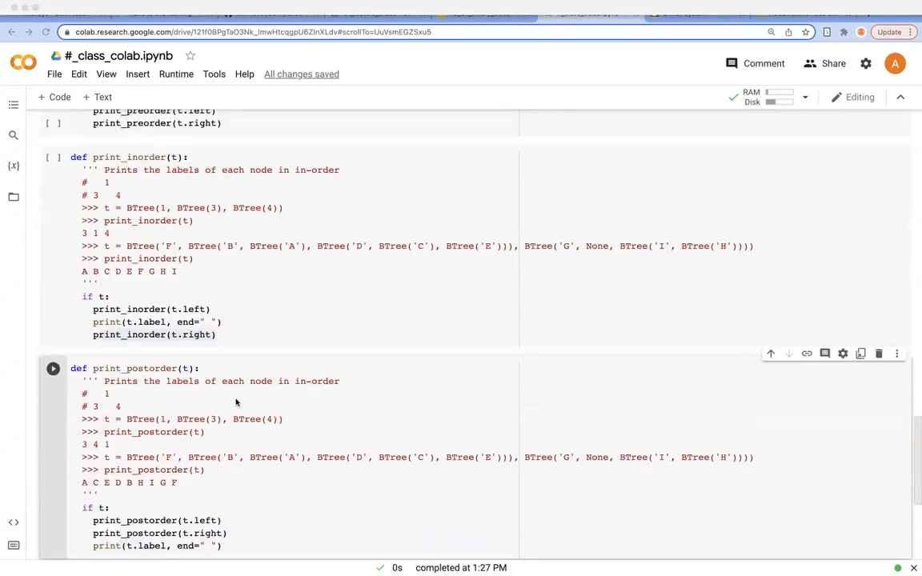
scroll("down", 3)
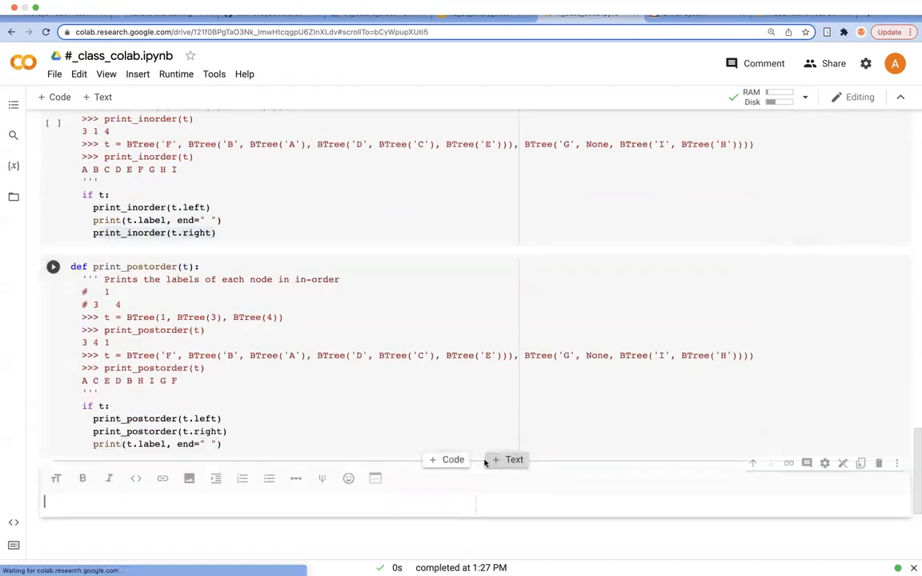
Title the text cell "'ppp' Exercise" and add a code cell beneath it
type("'ppp' P")
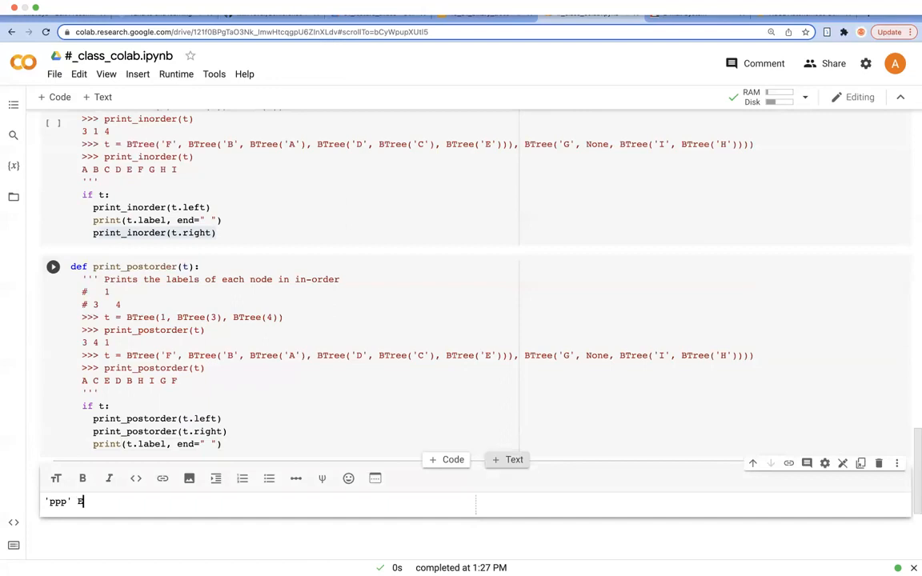
type("Exercise")
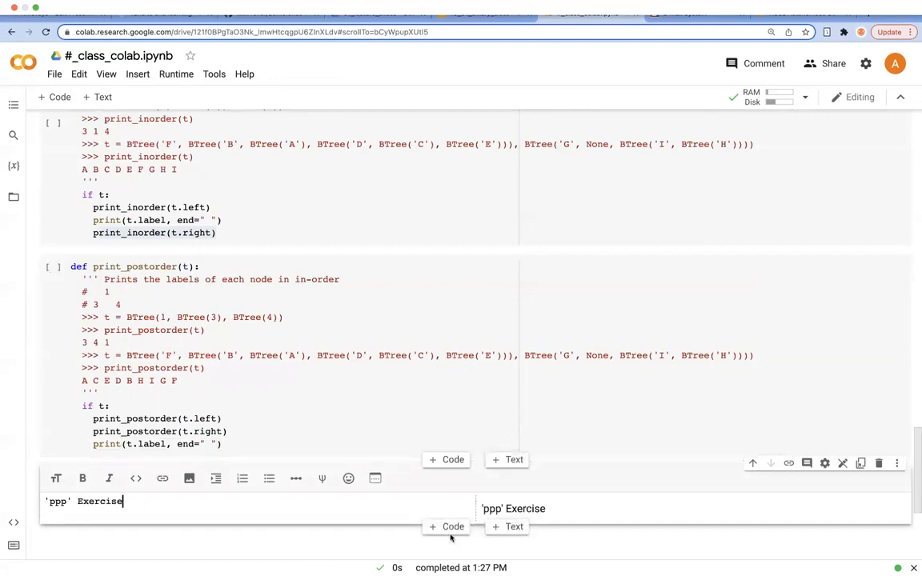
left_click(445, 527)
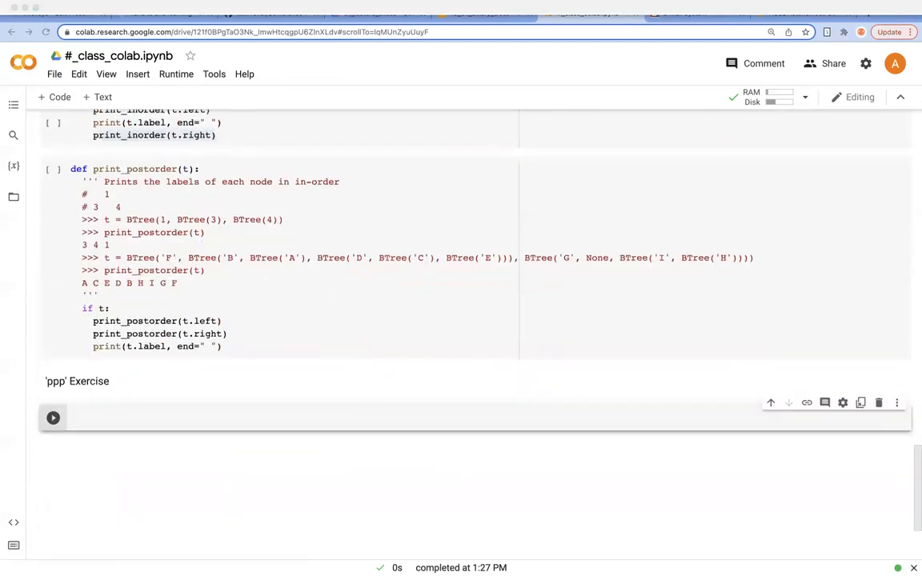
mouse_move(142, 416)
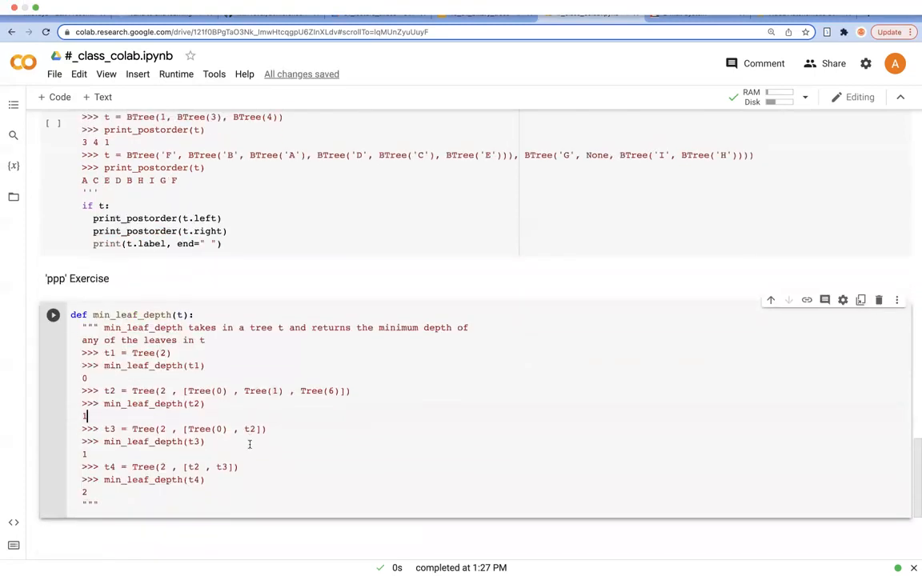
double_click(131, 315)
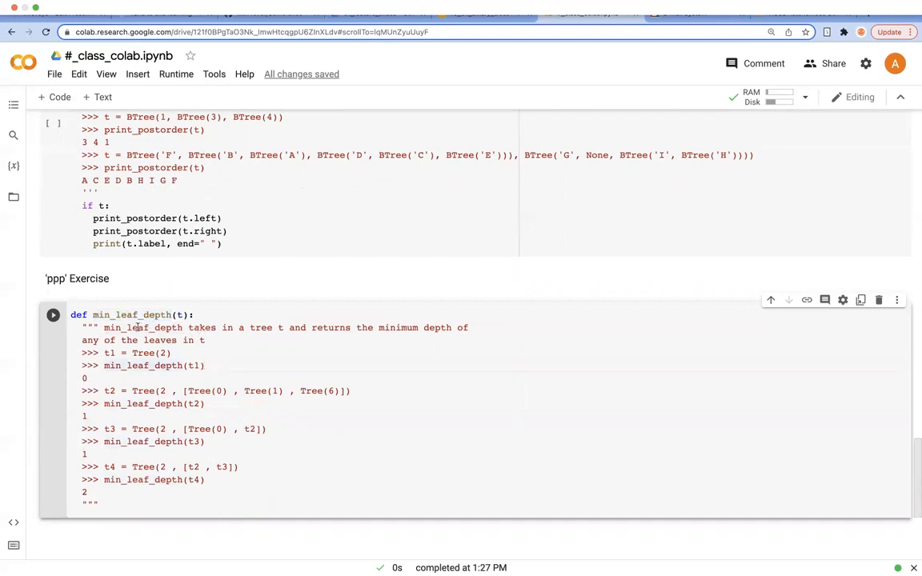
left_click_drag(297, 327, 409, 328)
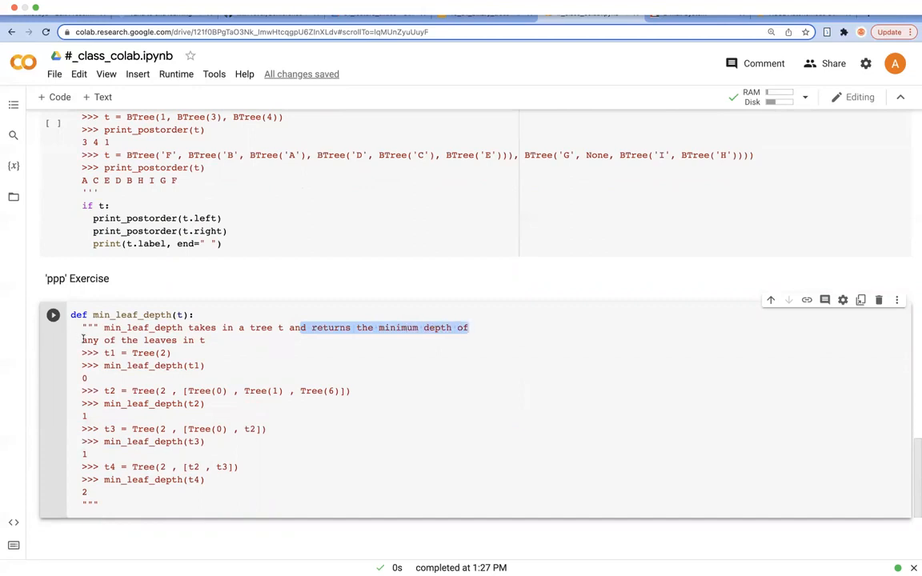
left_click(195, 341)
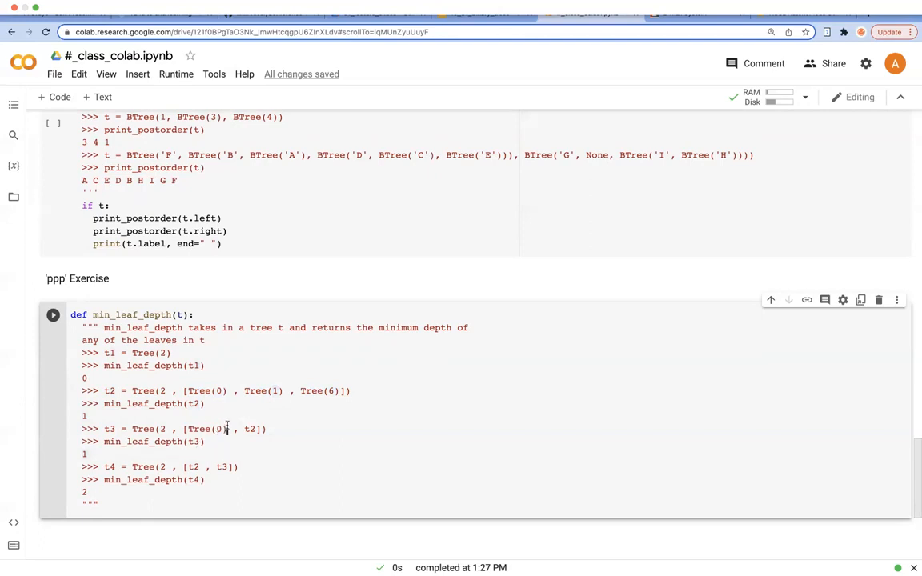
double_click(200, 429)
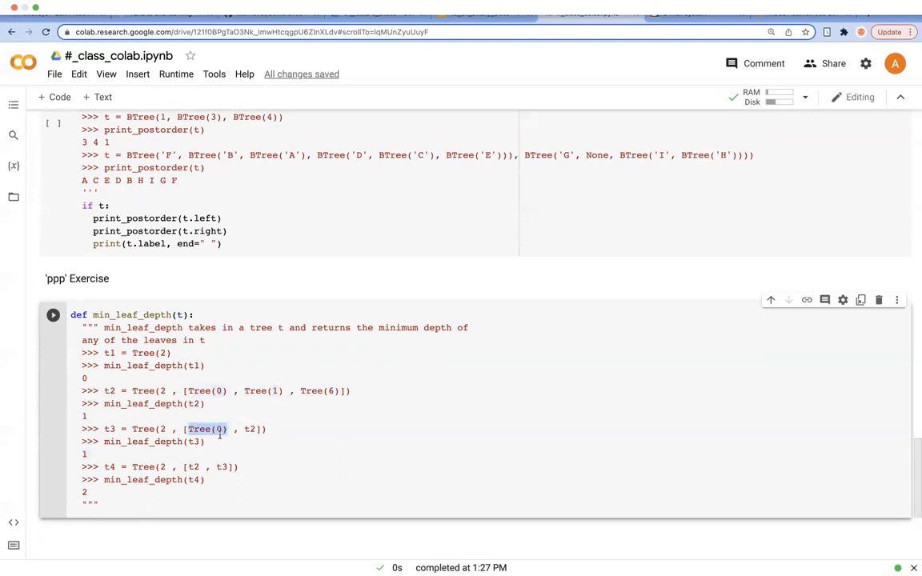